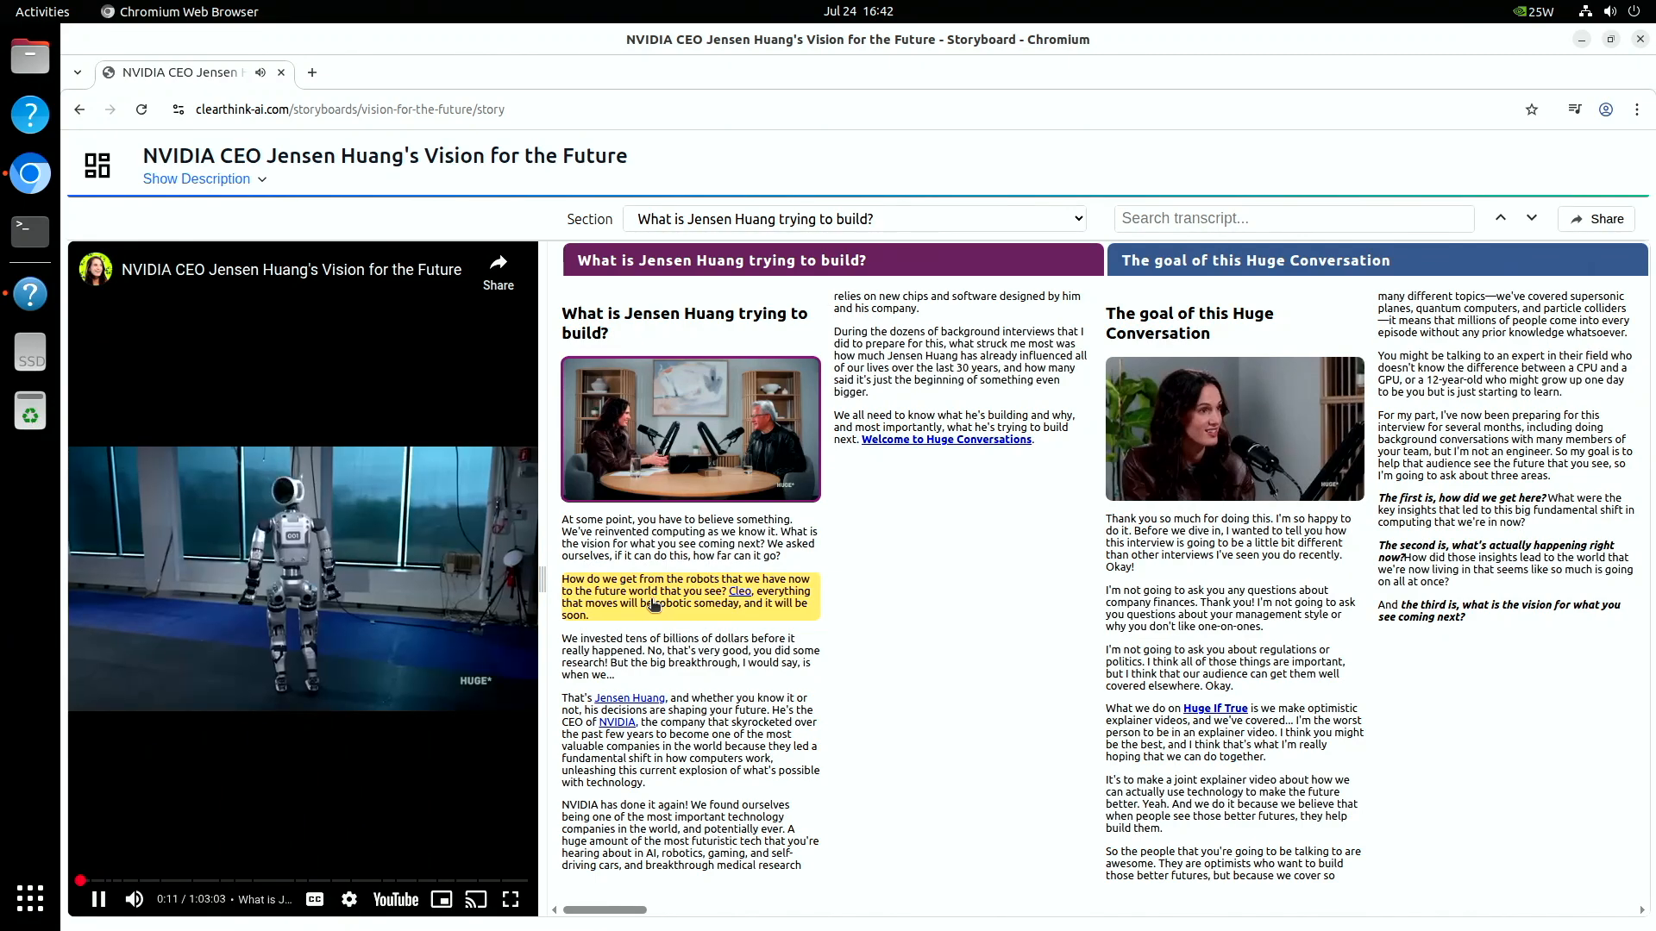
Pause the video and bring up the system menu's Power Off / Log Out choices
left_click(96, 900)
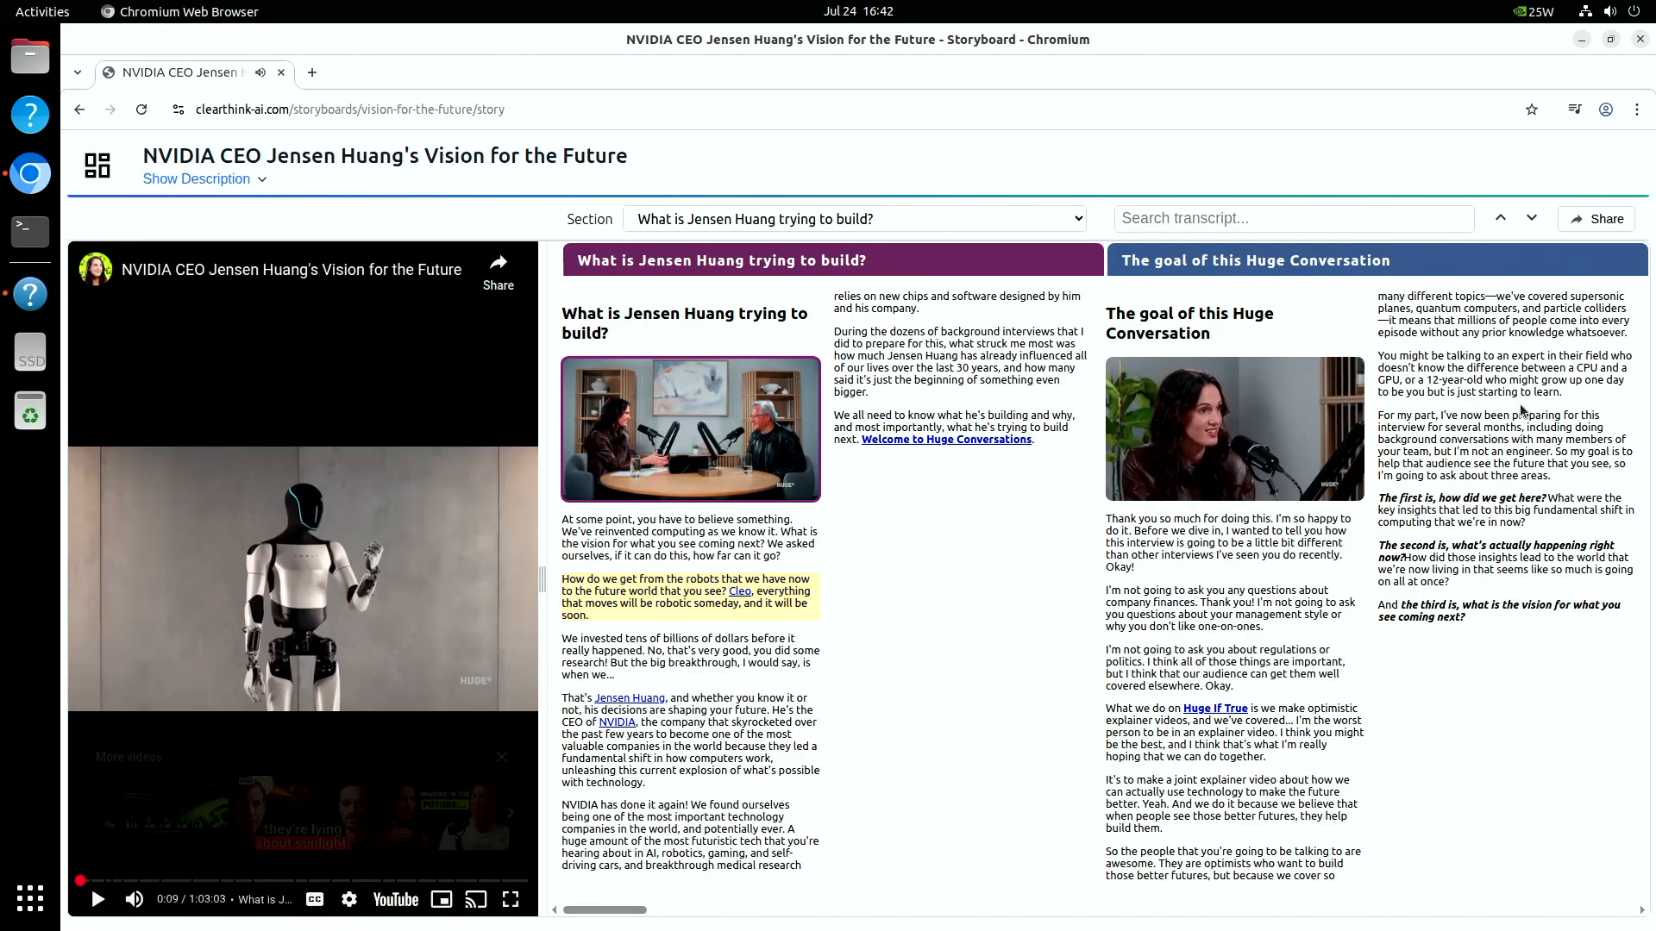
left_click(1610, 12)
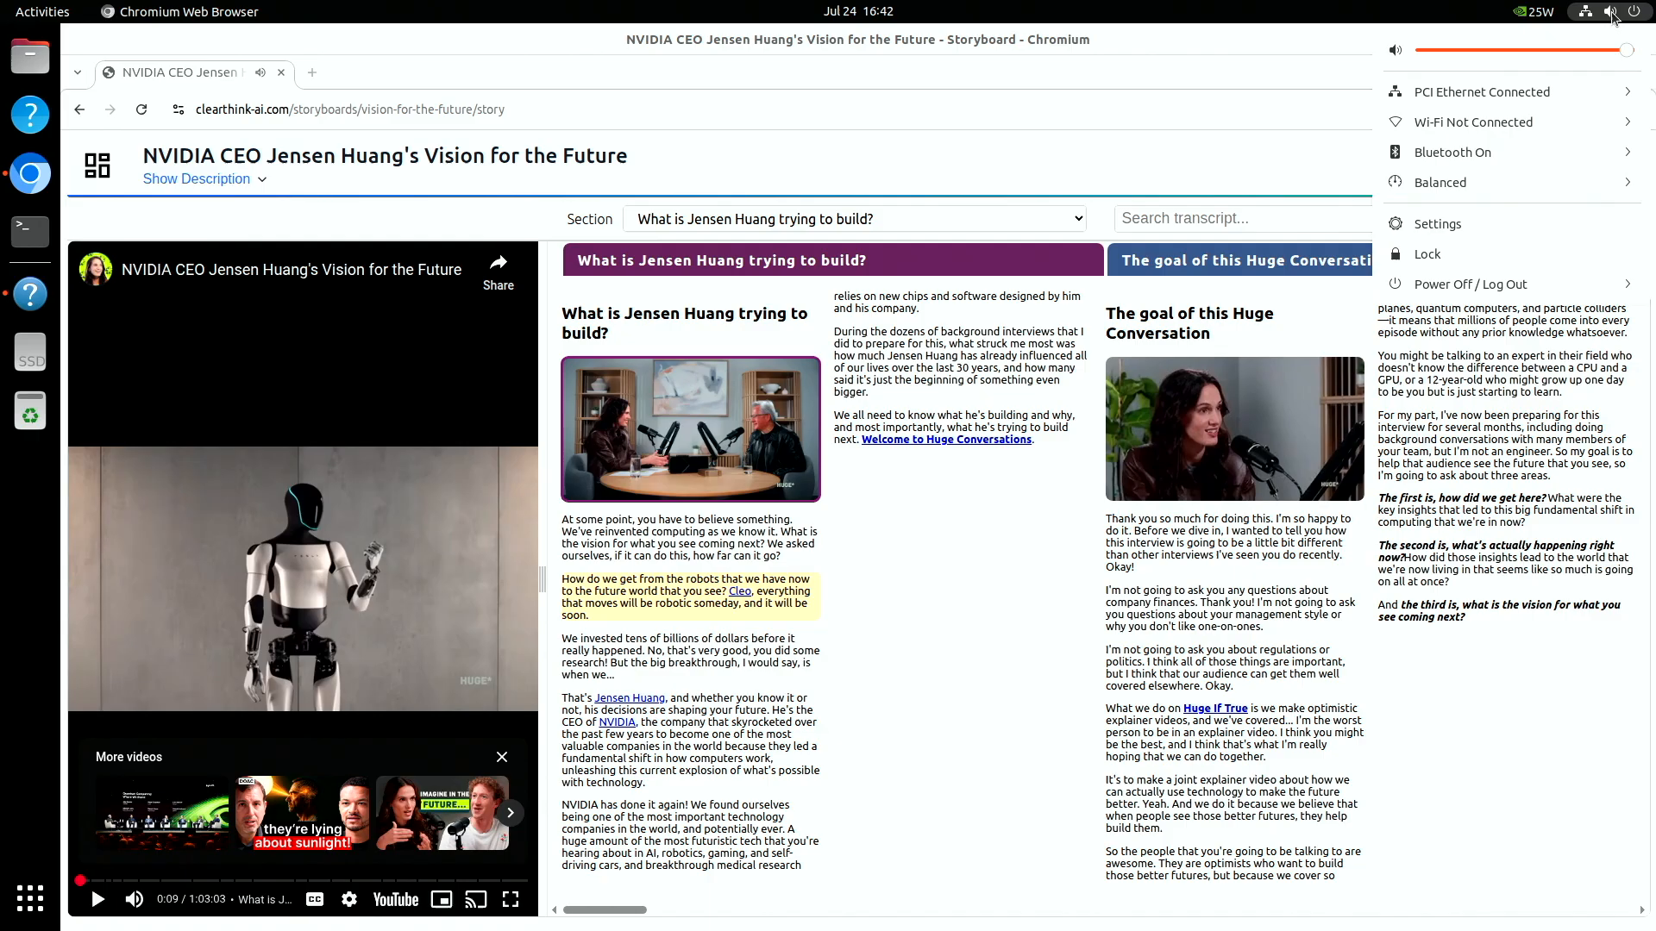
left_click(1436, 222)
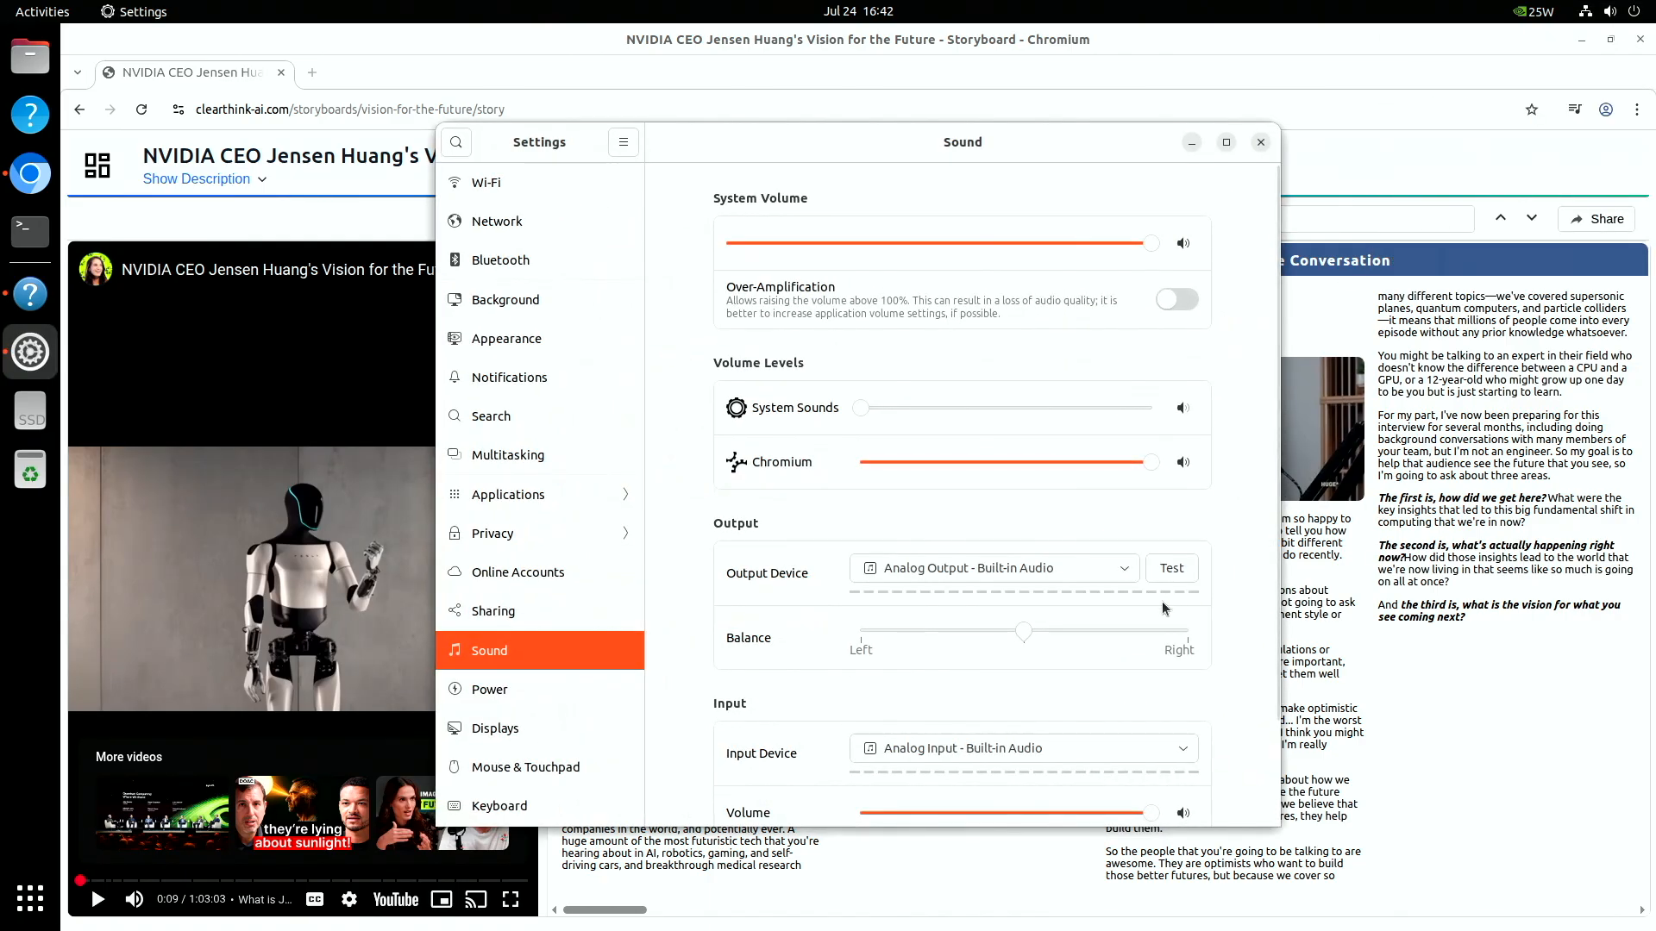
left_click(993, 567)
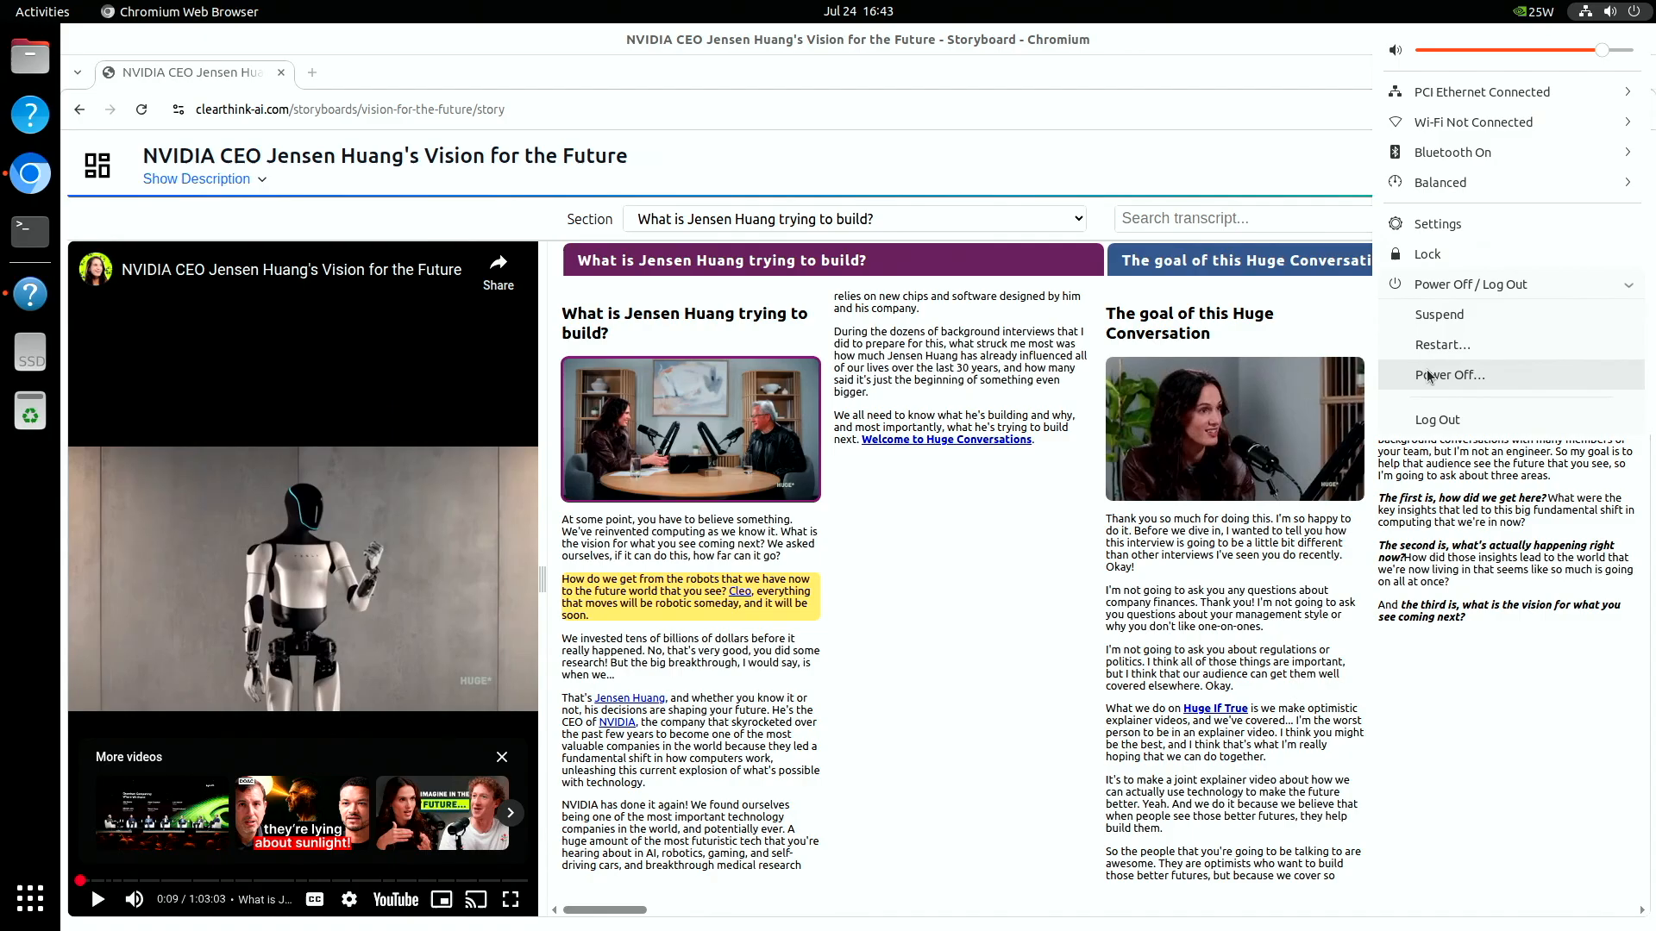
Show the Sound page with analog built-in audio as the current output device
left_click(1442, 345)
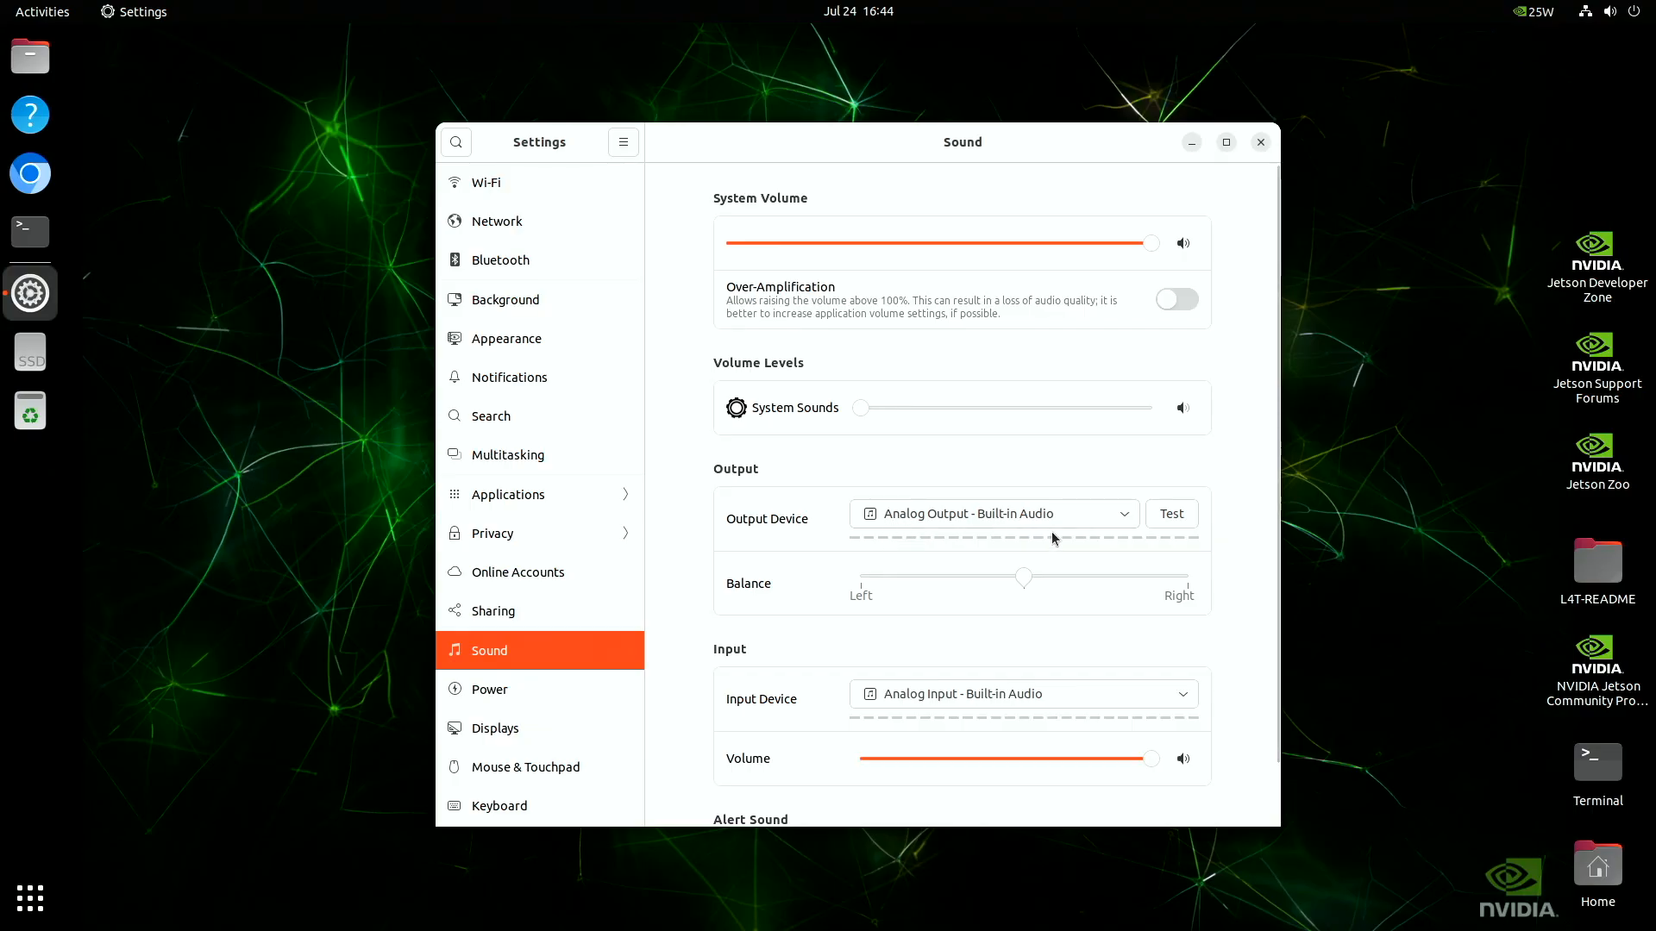
mouse_move(29, 351)
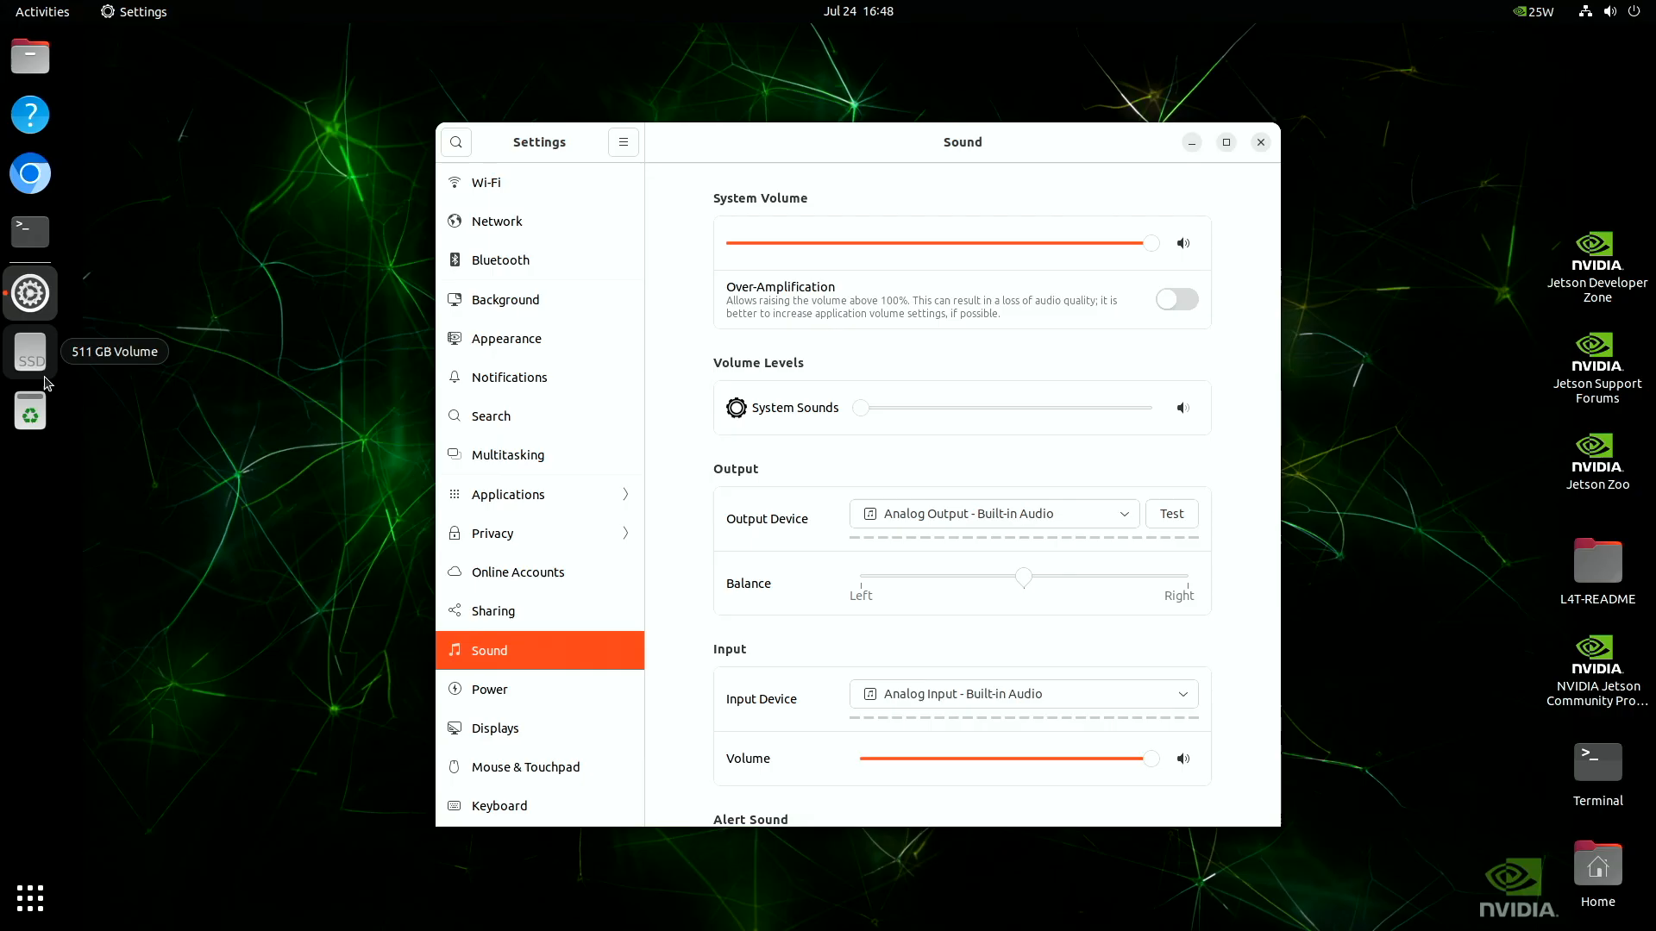
List audio sinks with pactl list short sinks and copy the HDMI sink name
left_click(29, 233)
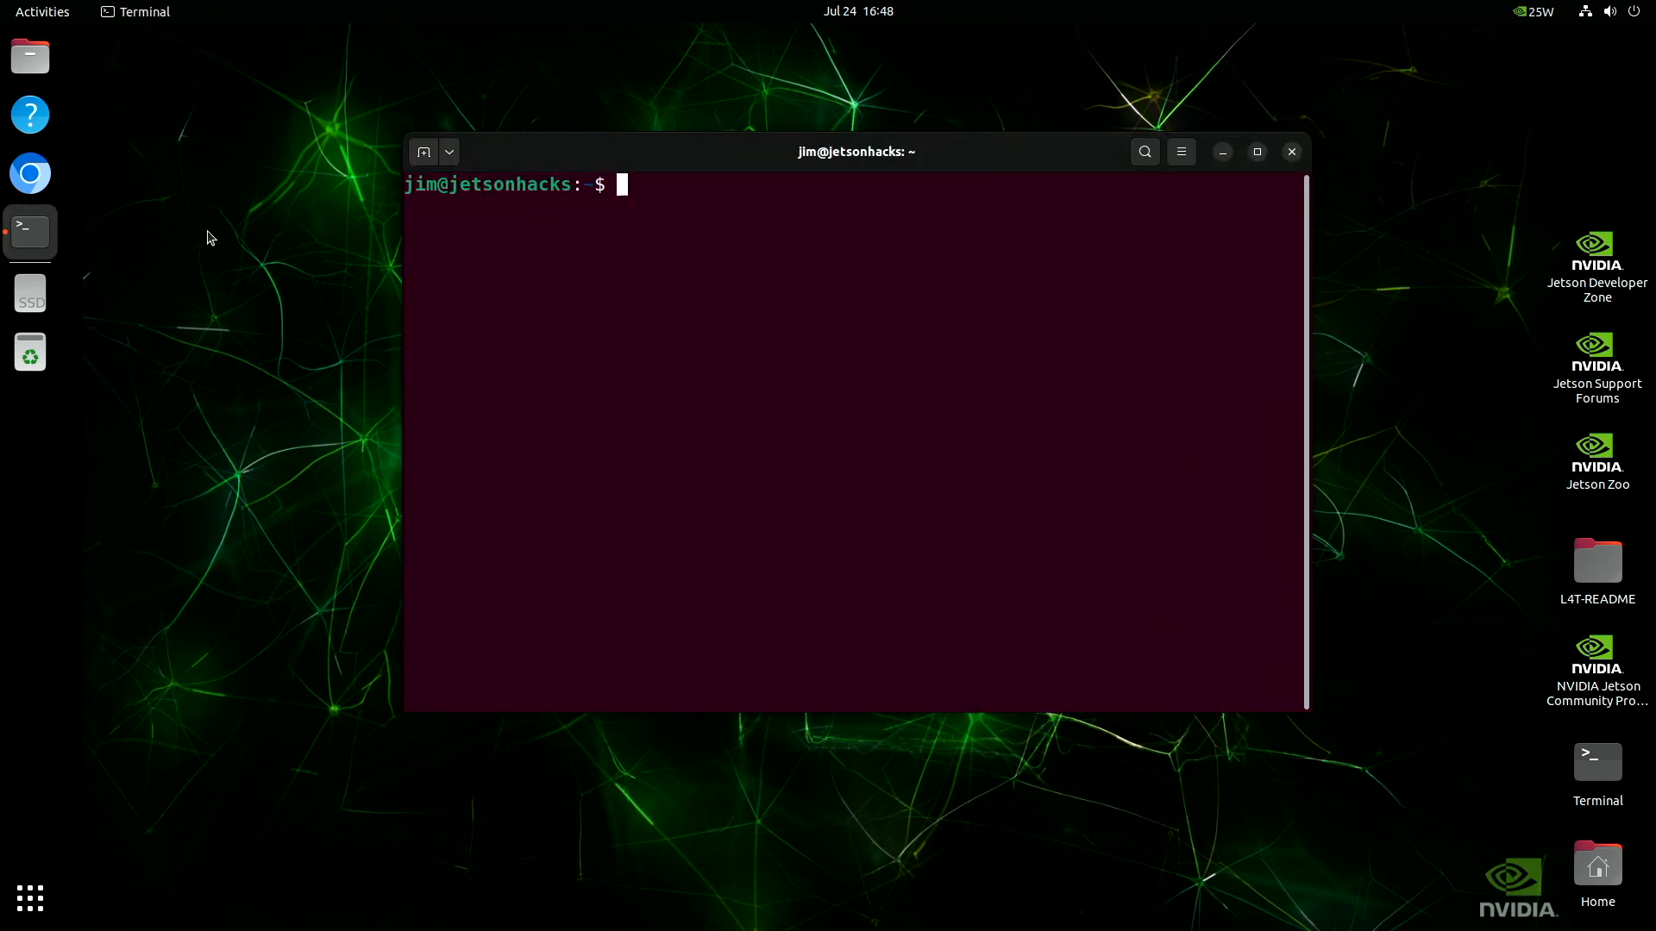
type("pactl list short sinks")
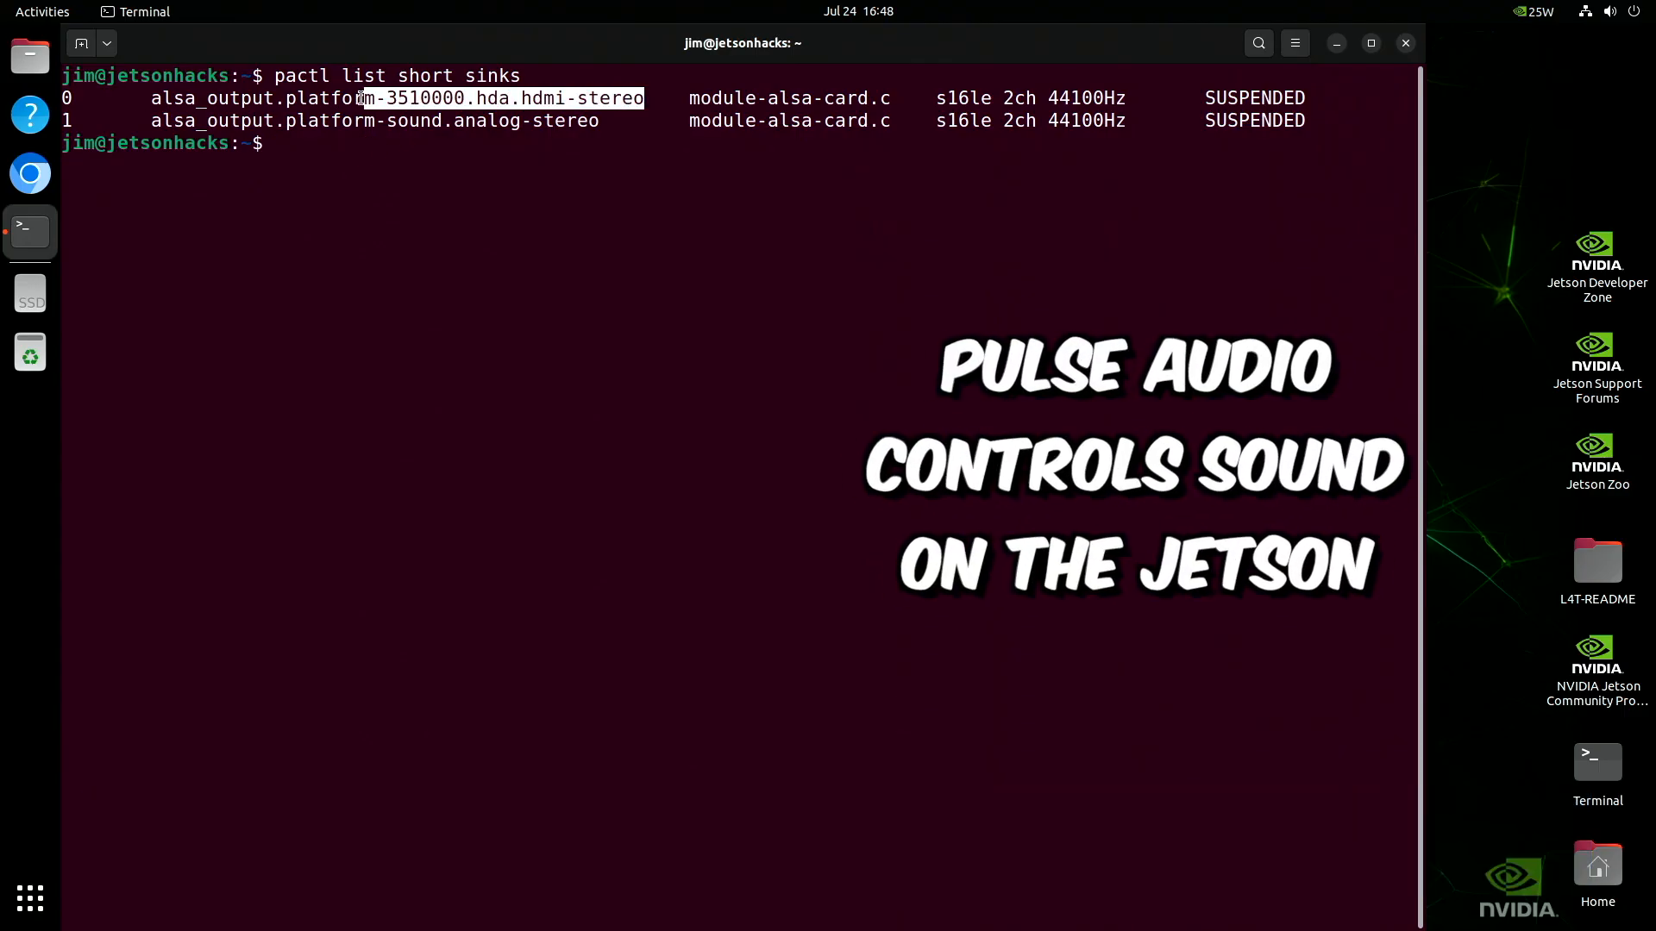
right_click(169, 100)
type("sudo")
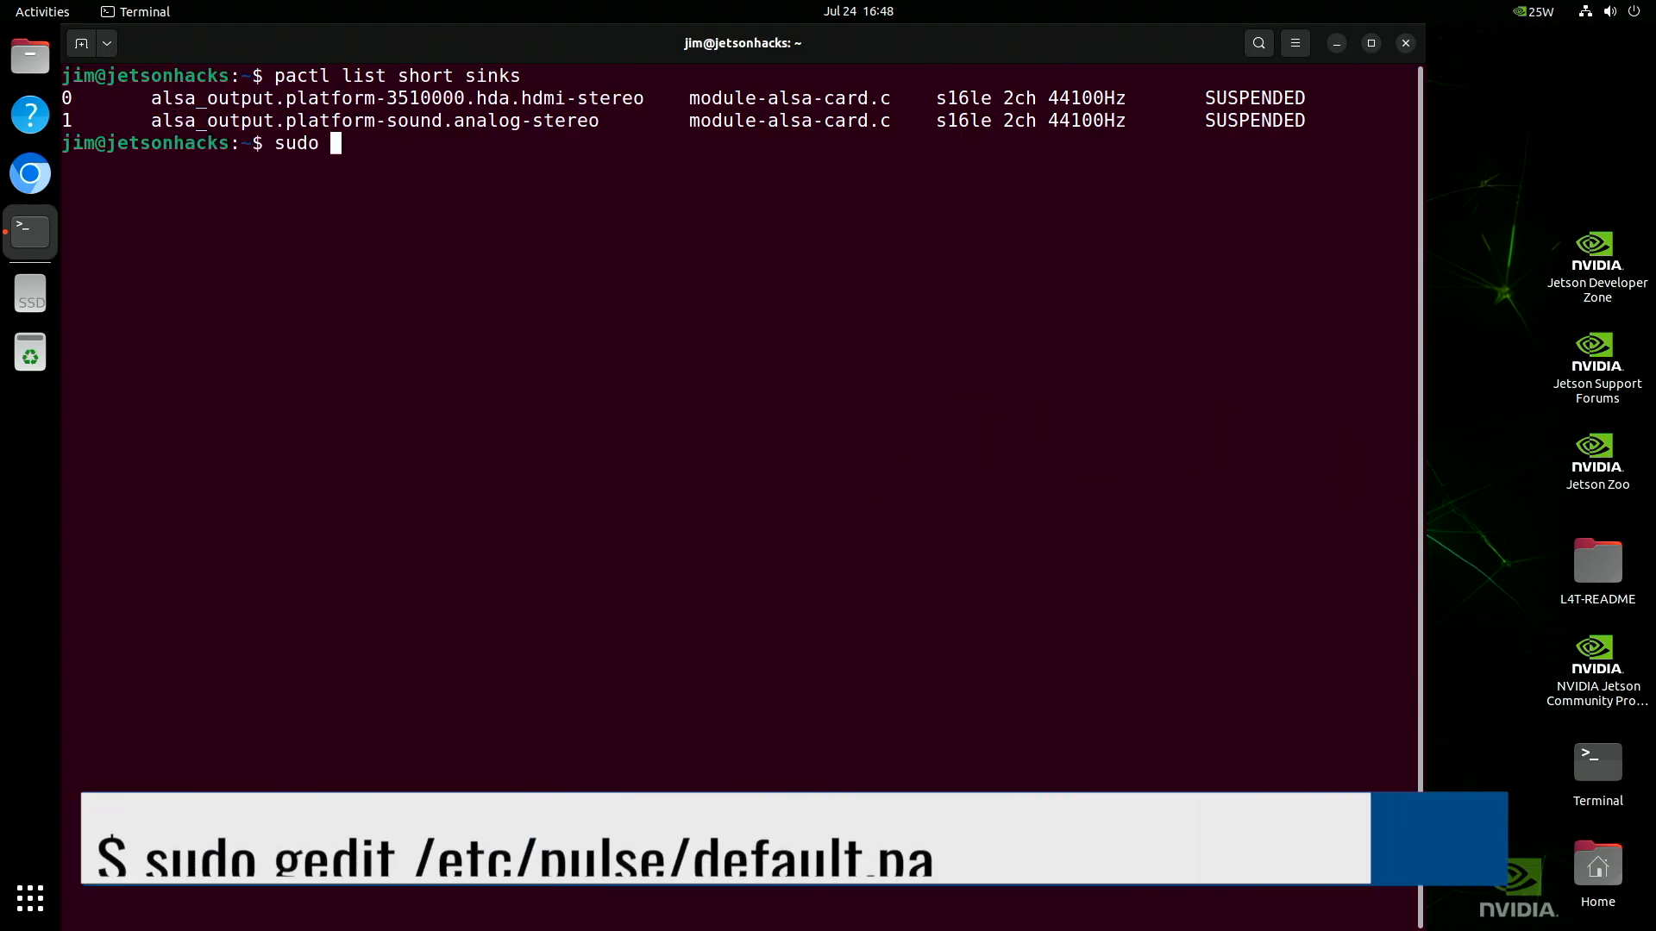
Start sudo gedit /etc/pulse/default.pa to edit the file as administrator
type("gedit /etc/pu")
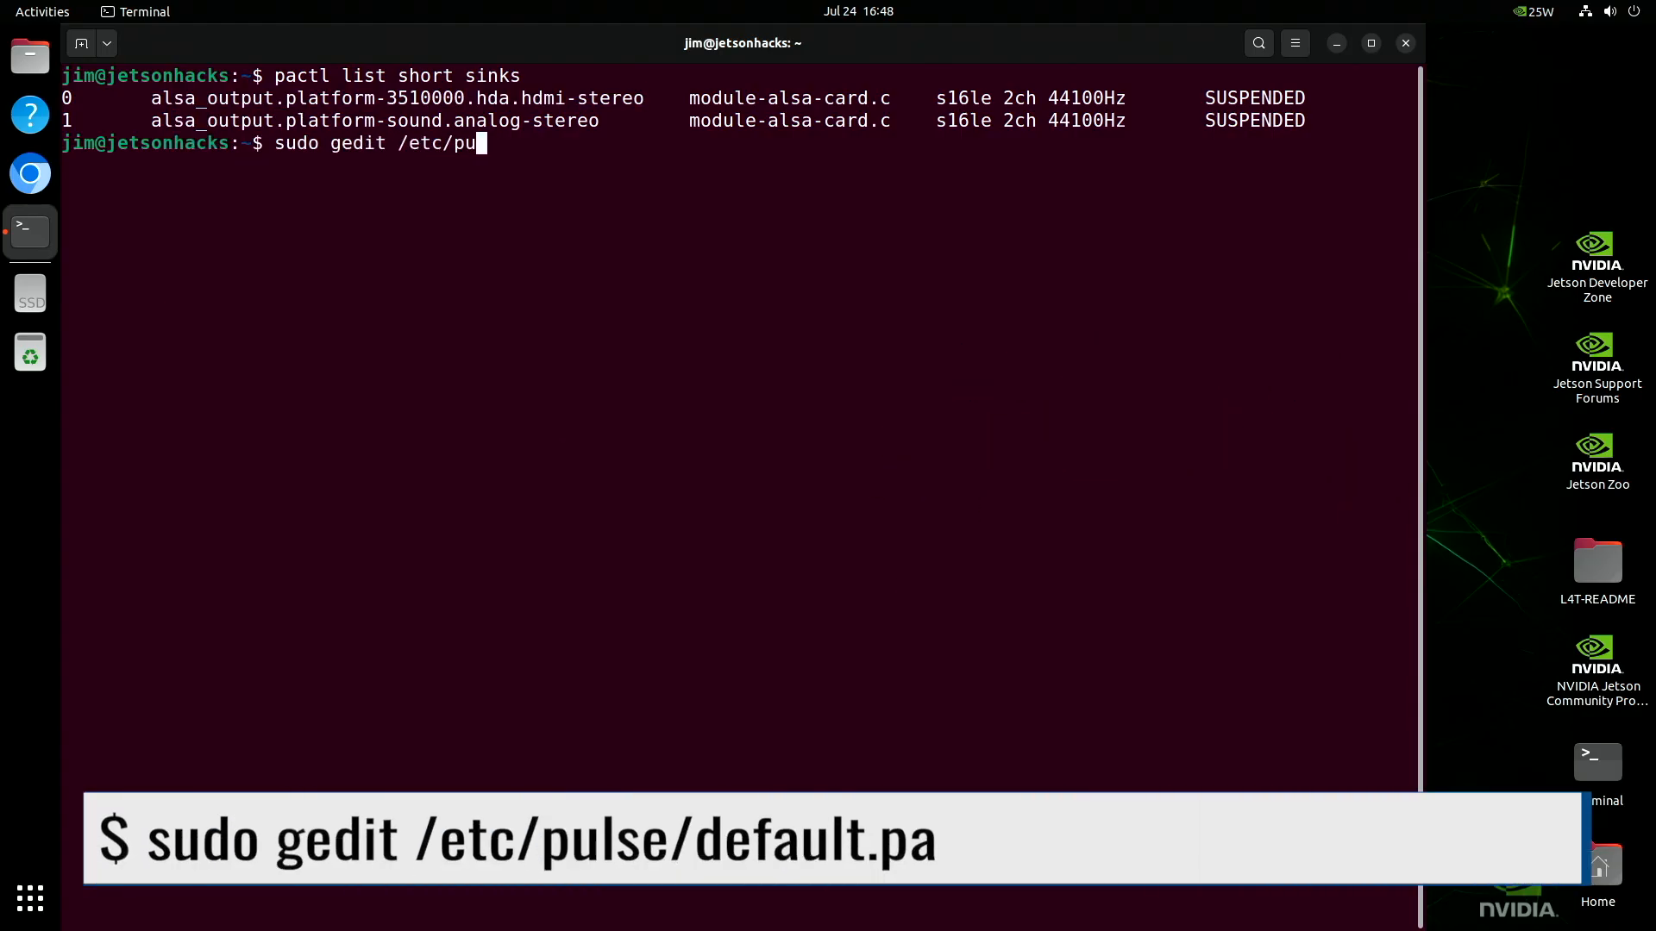
type("lse/default.pa")
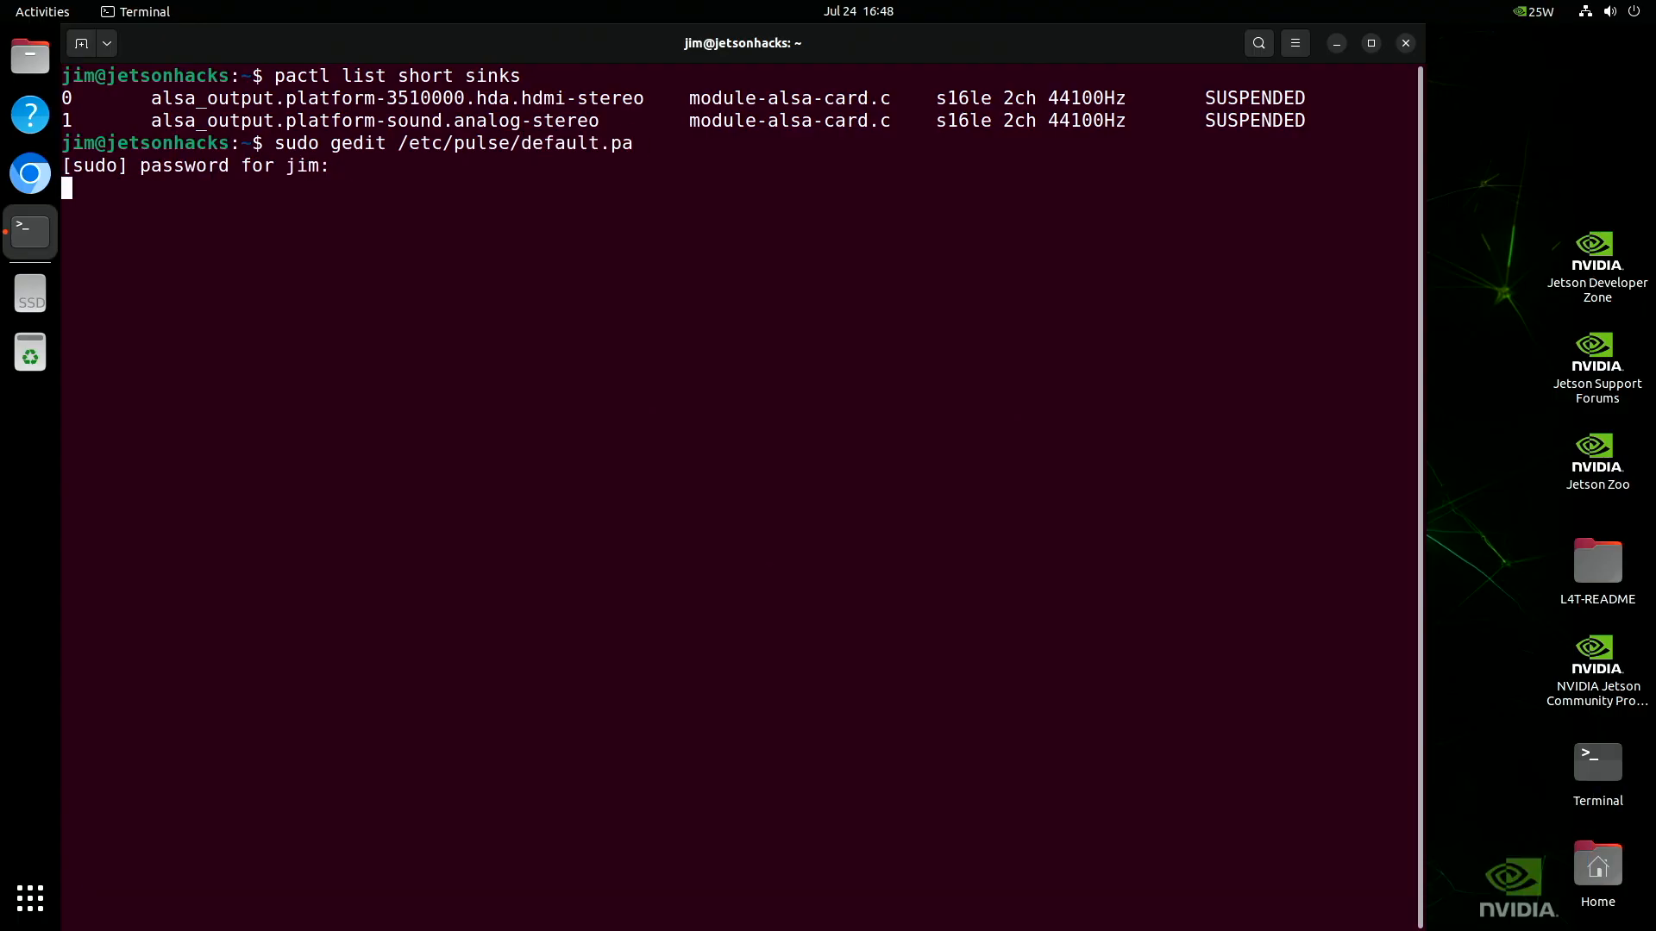
Append set-default-sink alsa_output.platform-3510000.hda.hdmi-stereo to default.pa and save it
key("Return")
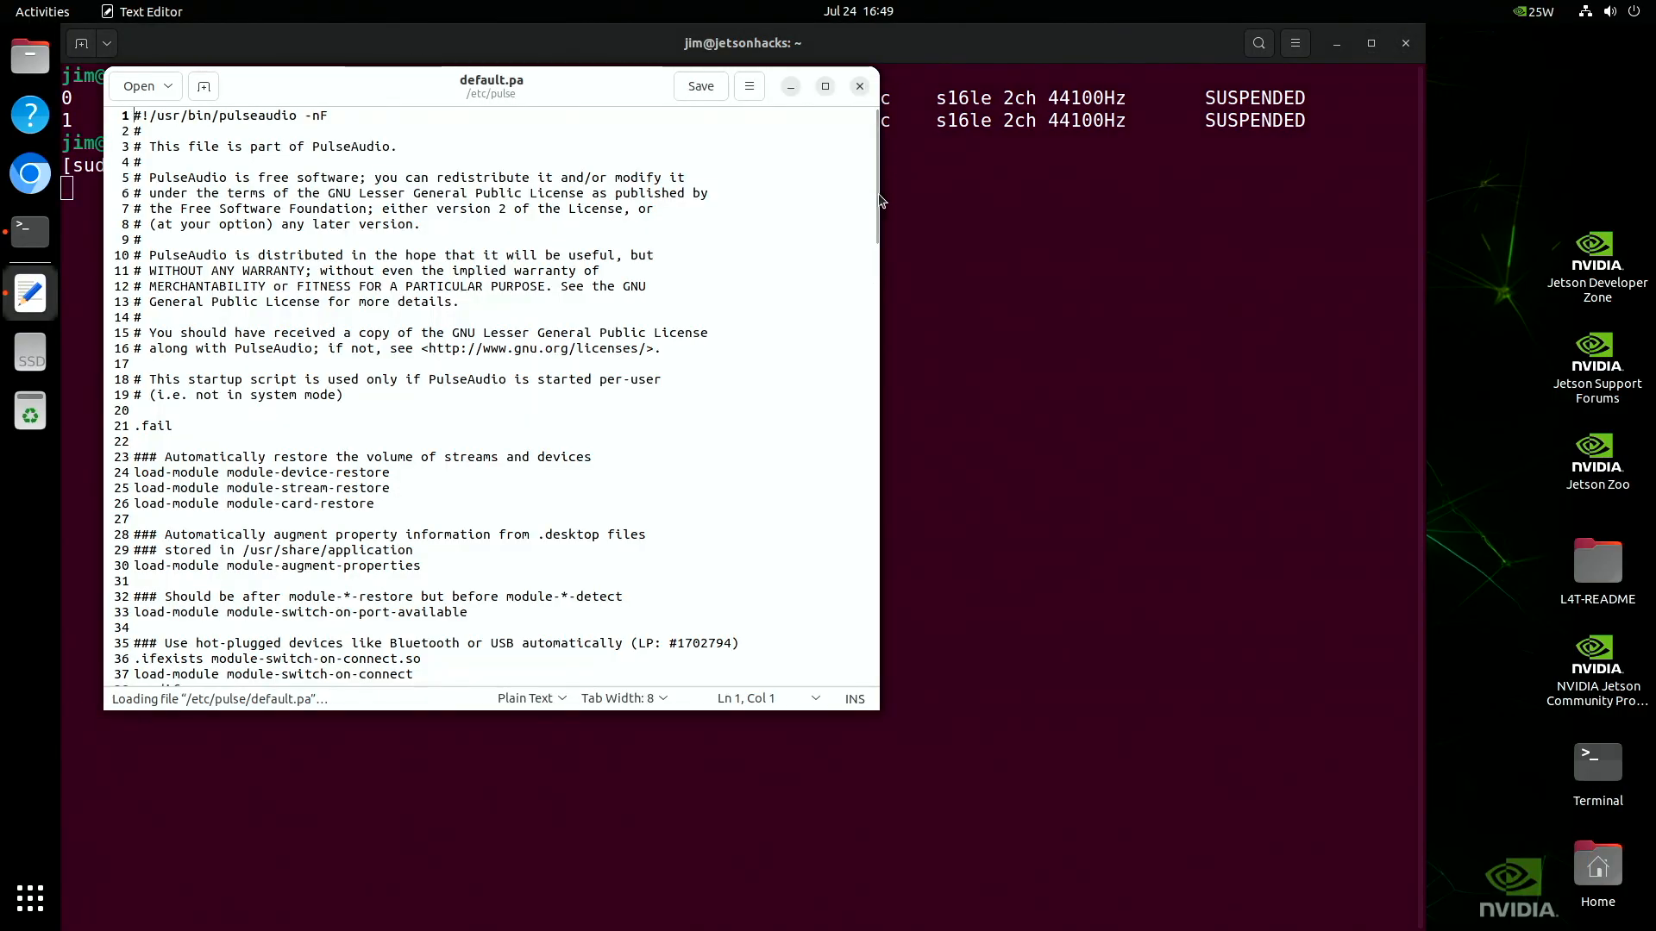
scroll("down", 3)
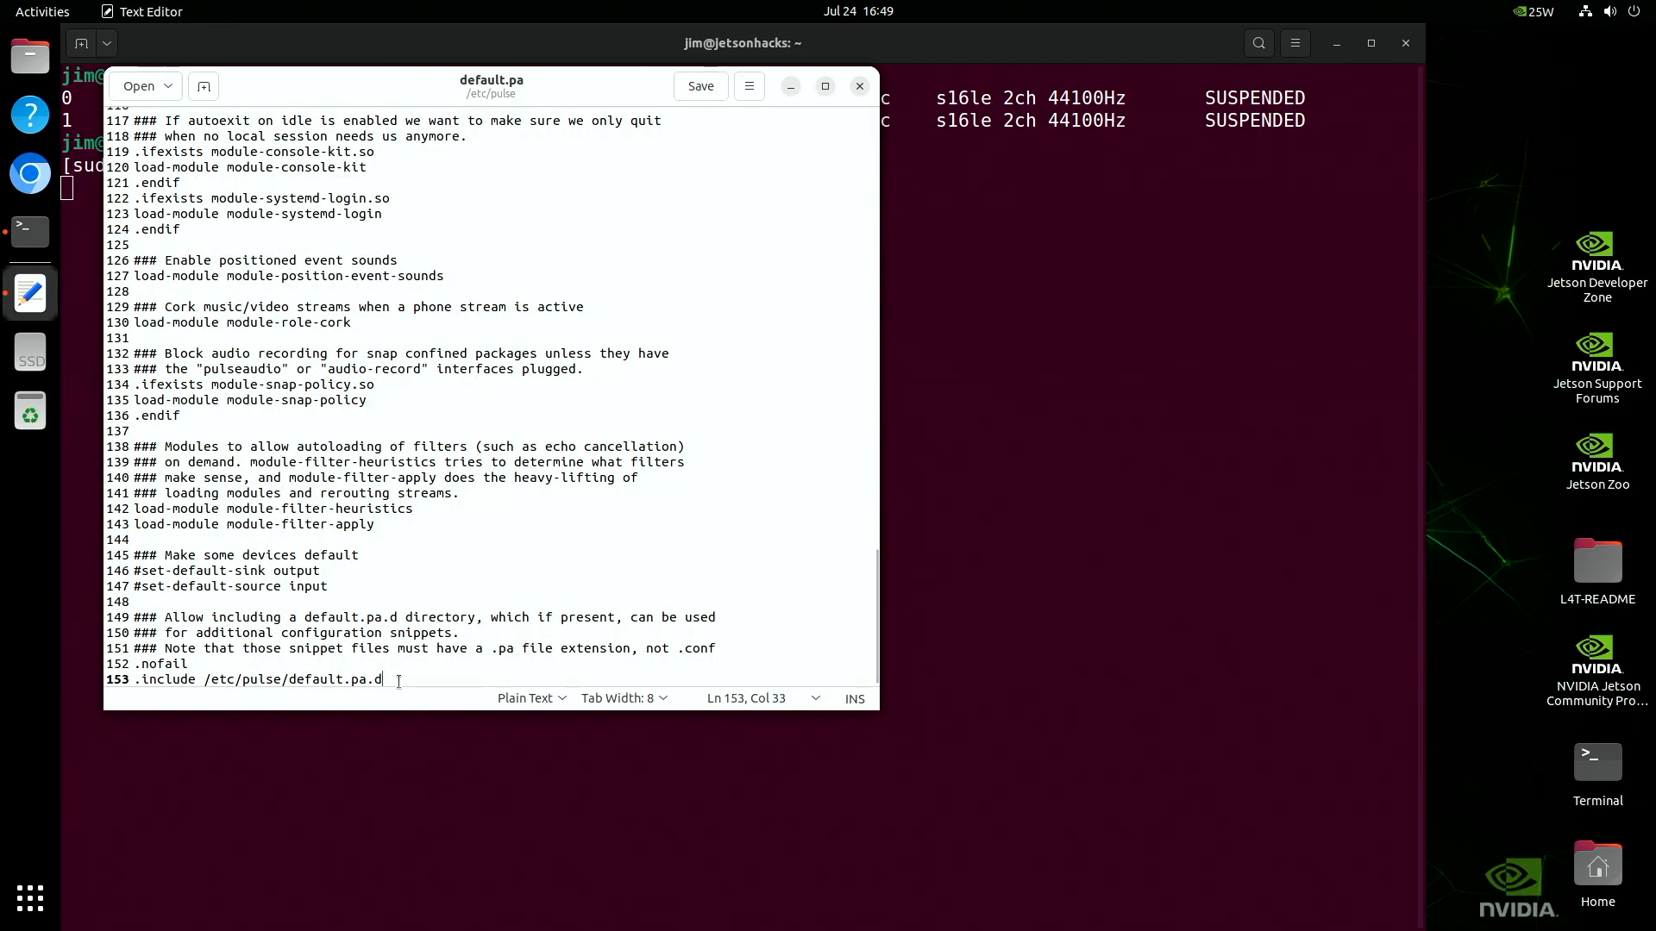
type("set-default")
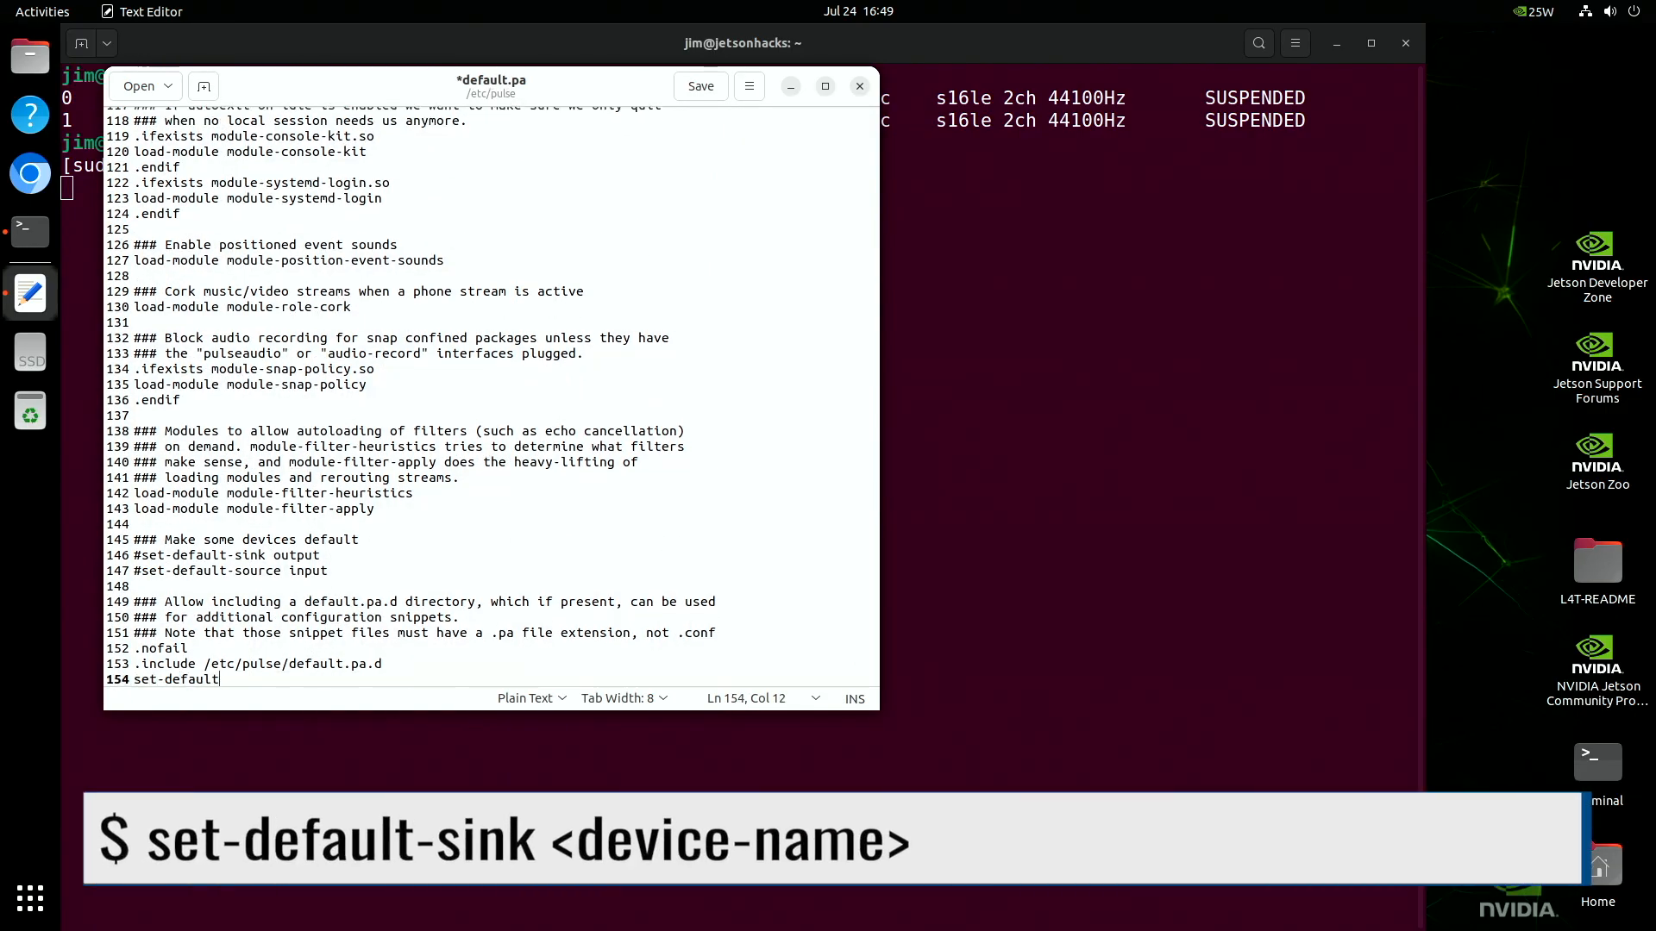
type("-sink")
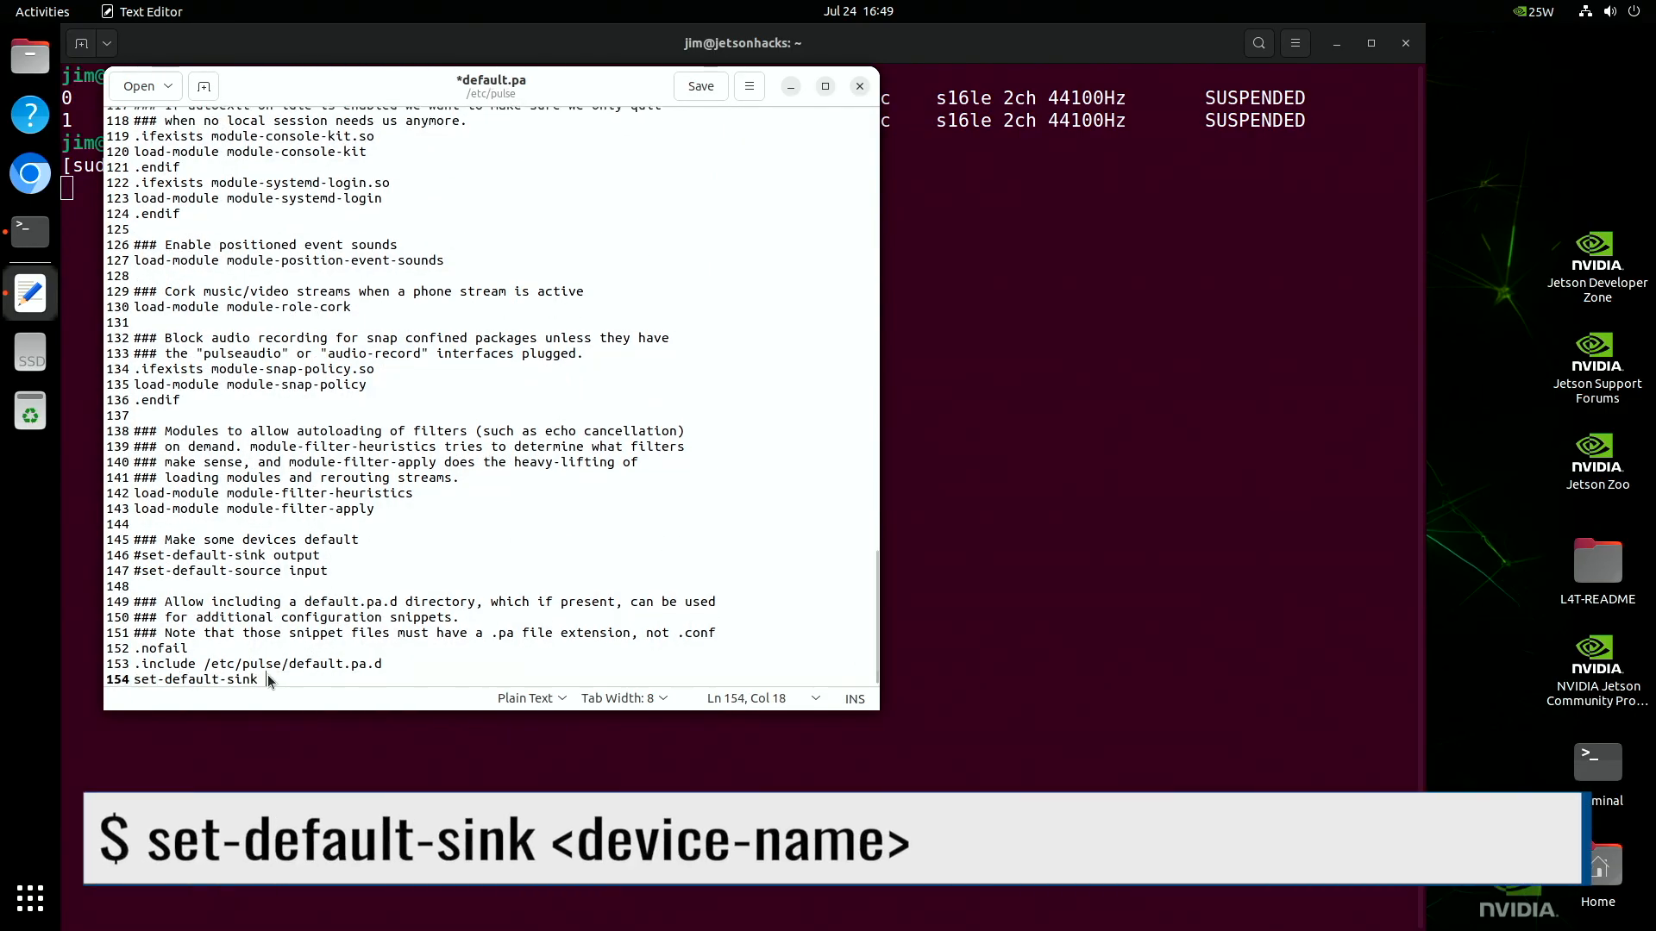
type("alsa_output.platform-3510000.hda.hdmi-stereo")
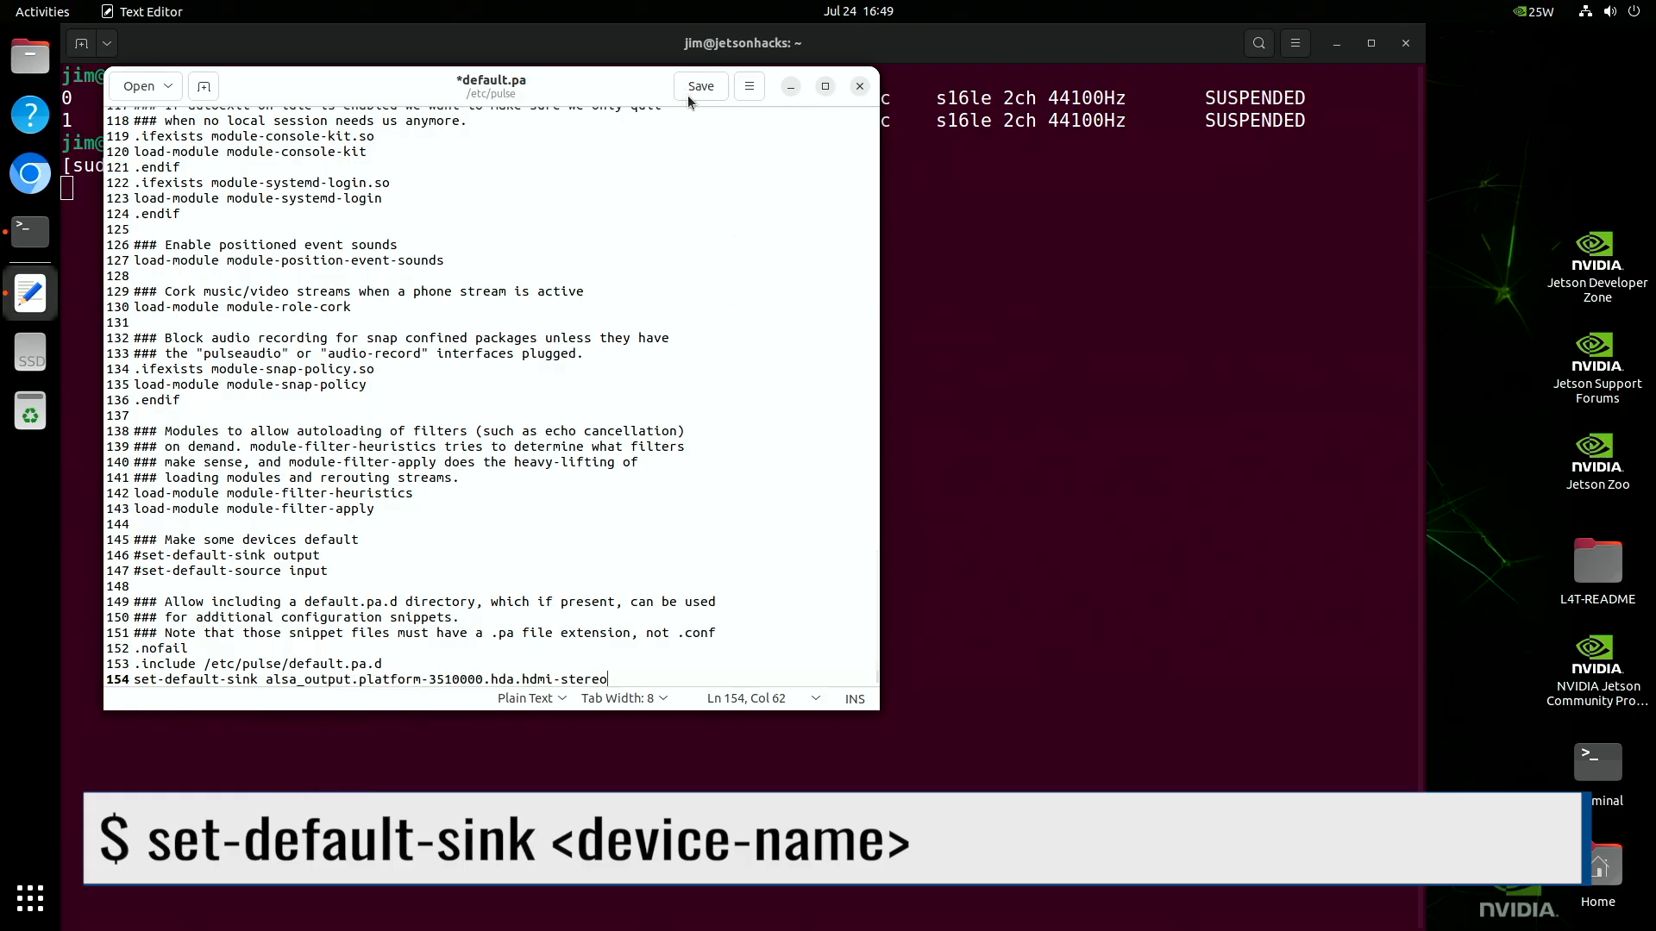
left_click(699, 86)
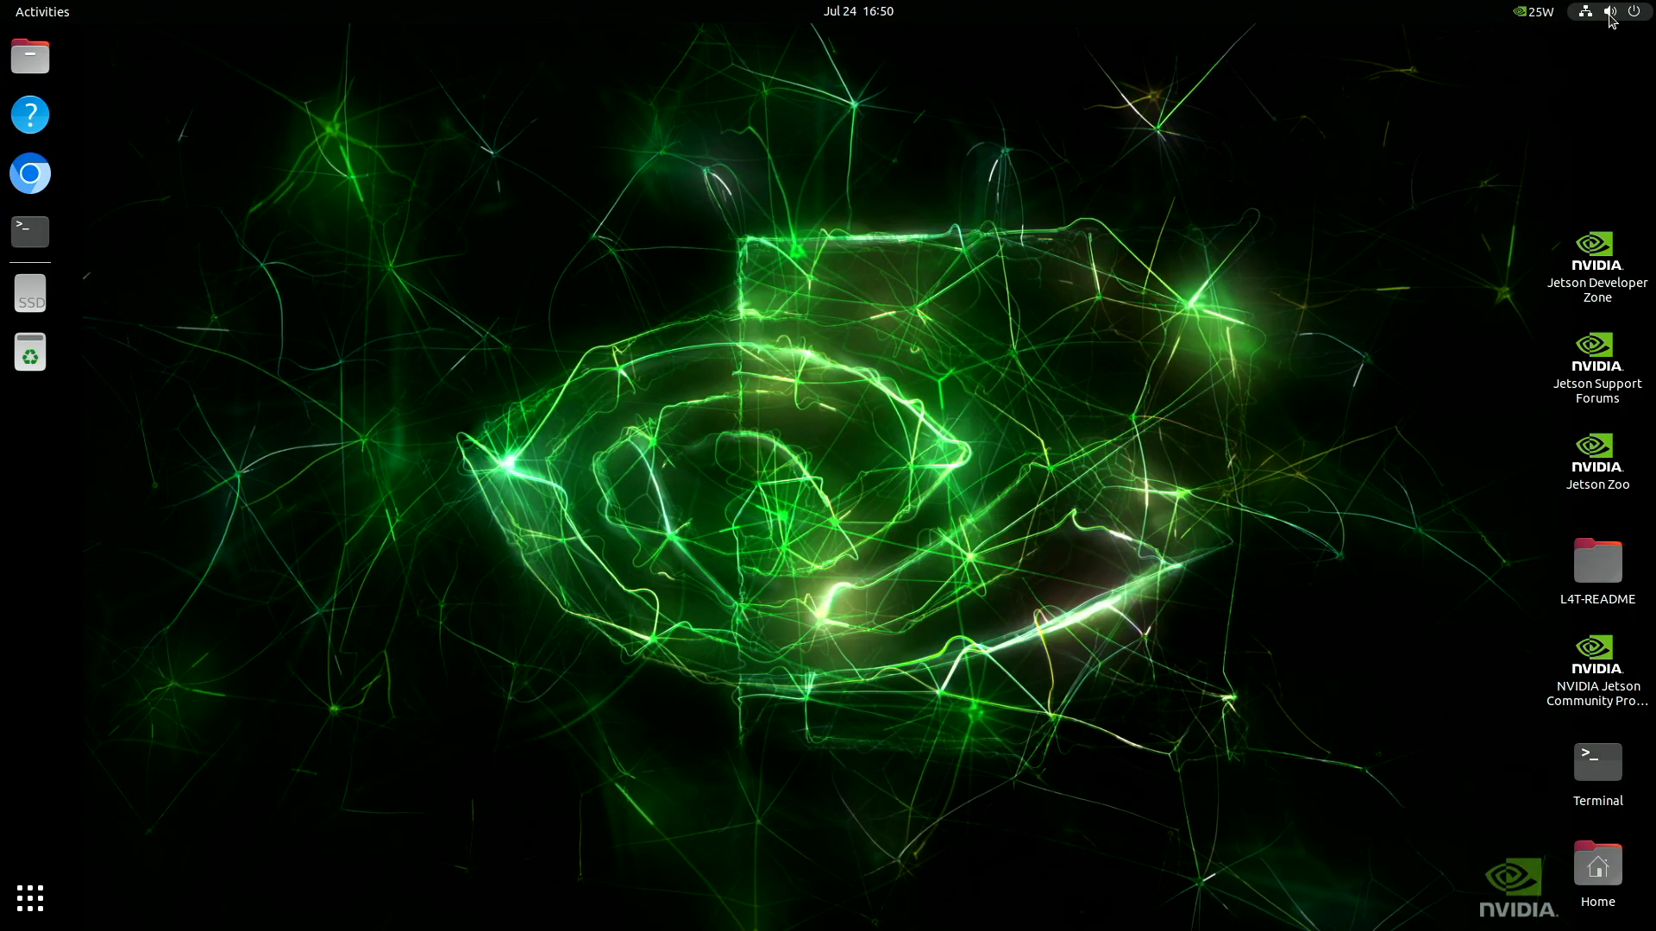
After reboot, confirm Sound shows HDMI / DisplayPort built-in audio as output
left_click(1609, 12)
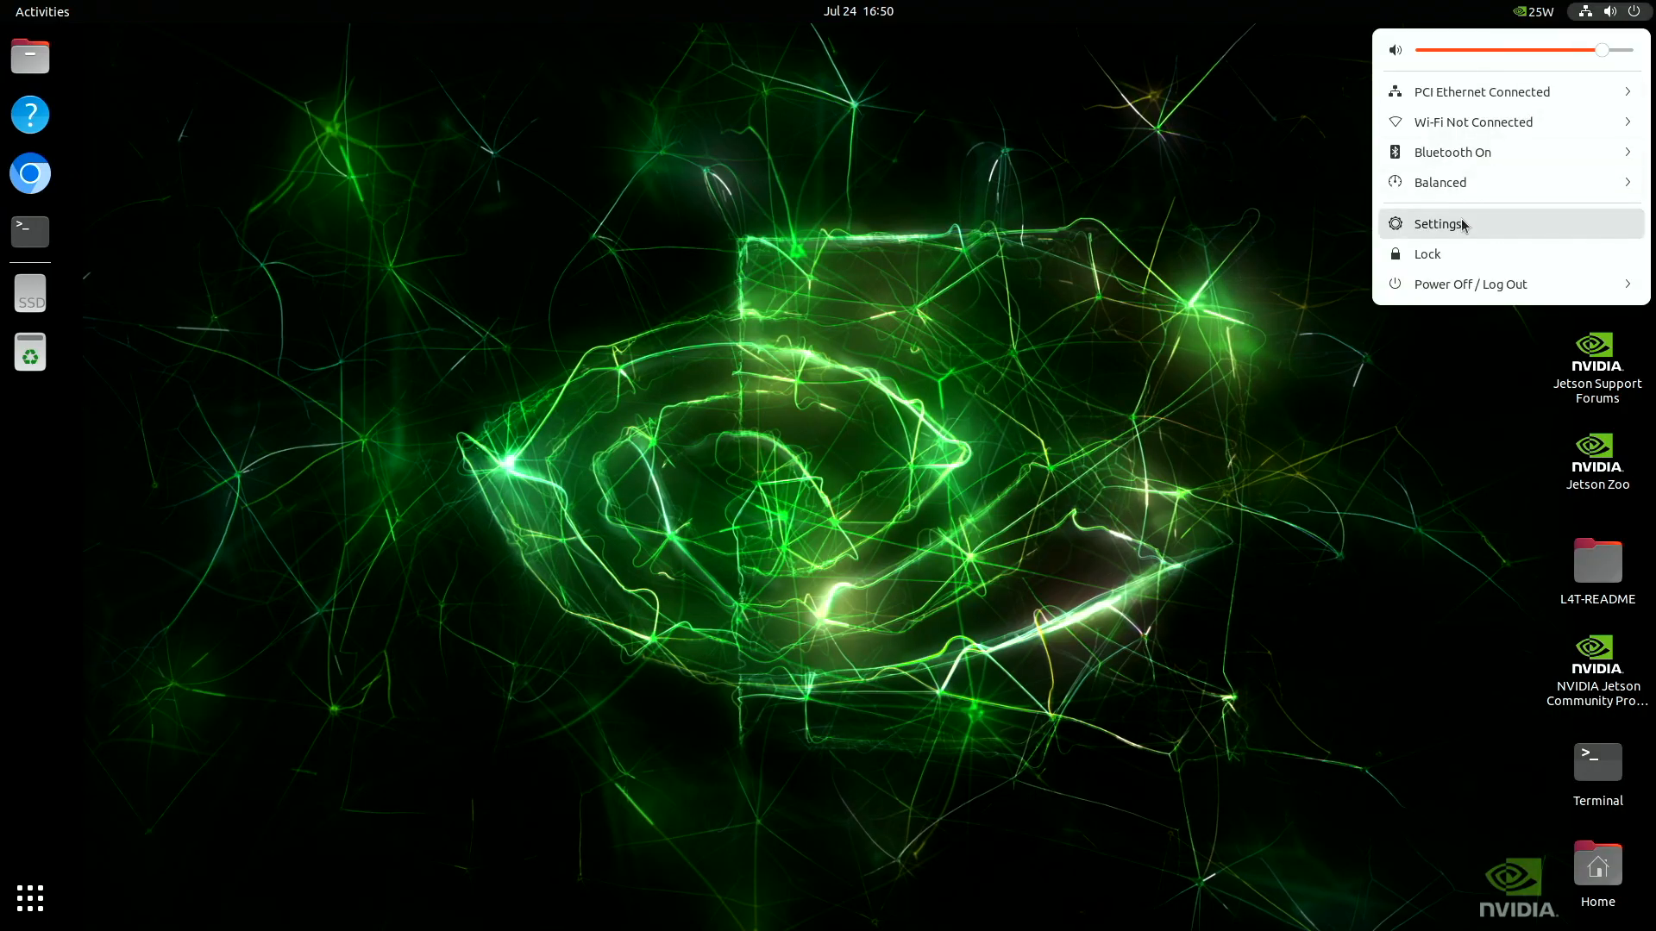
left_click(1441, 225)
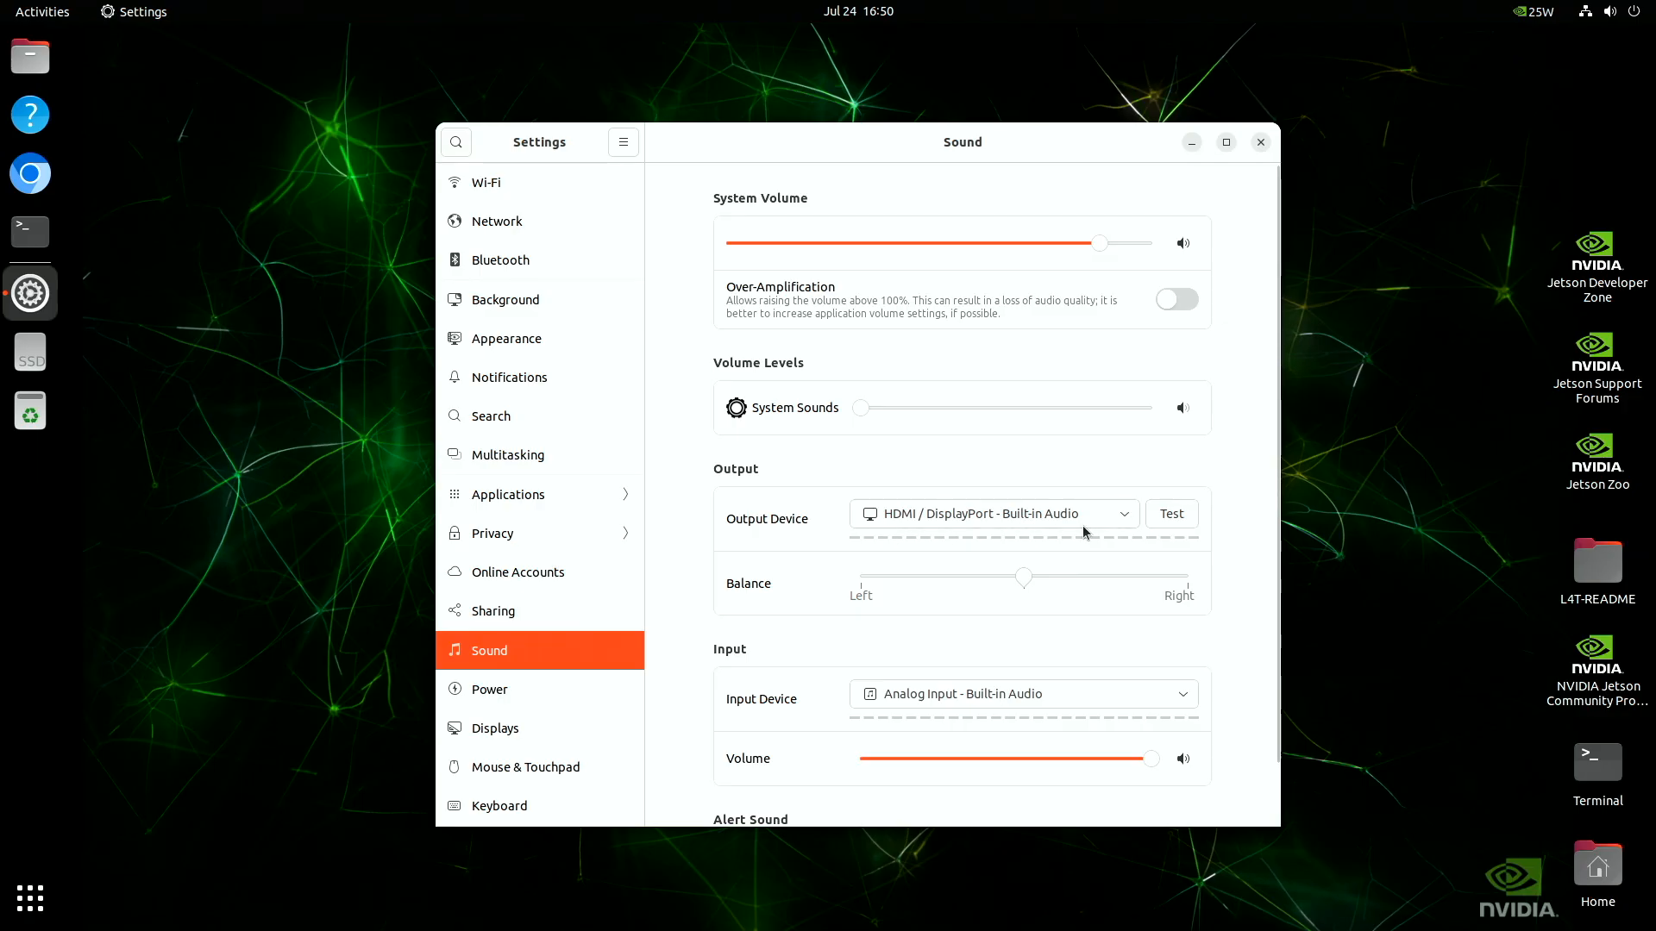
mouse_move(1089, 535)
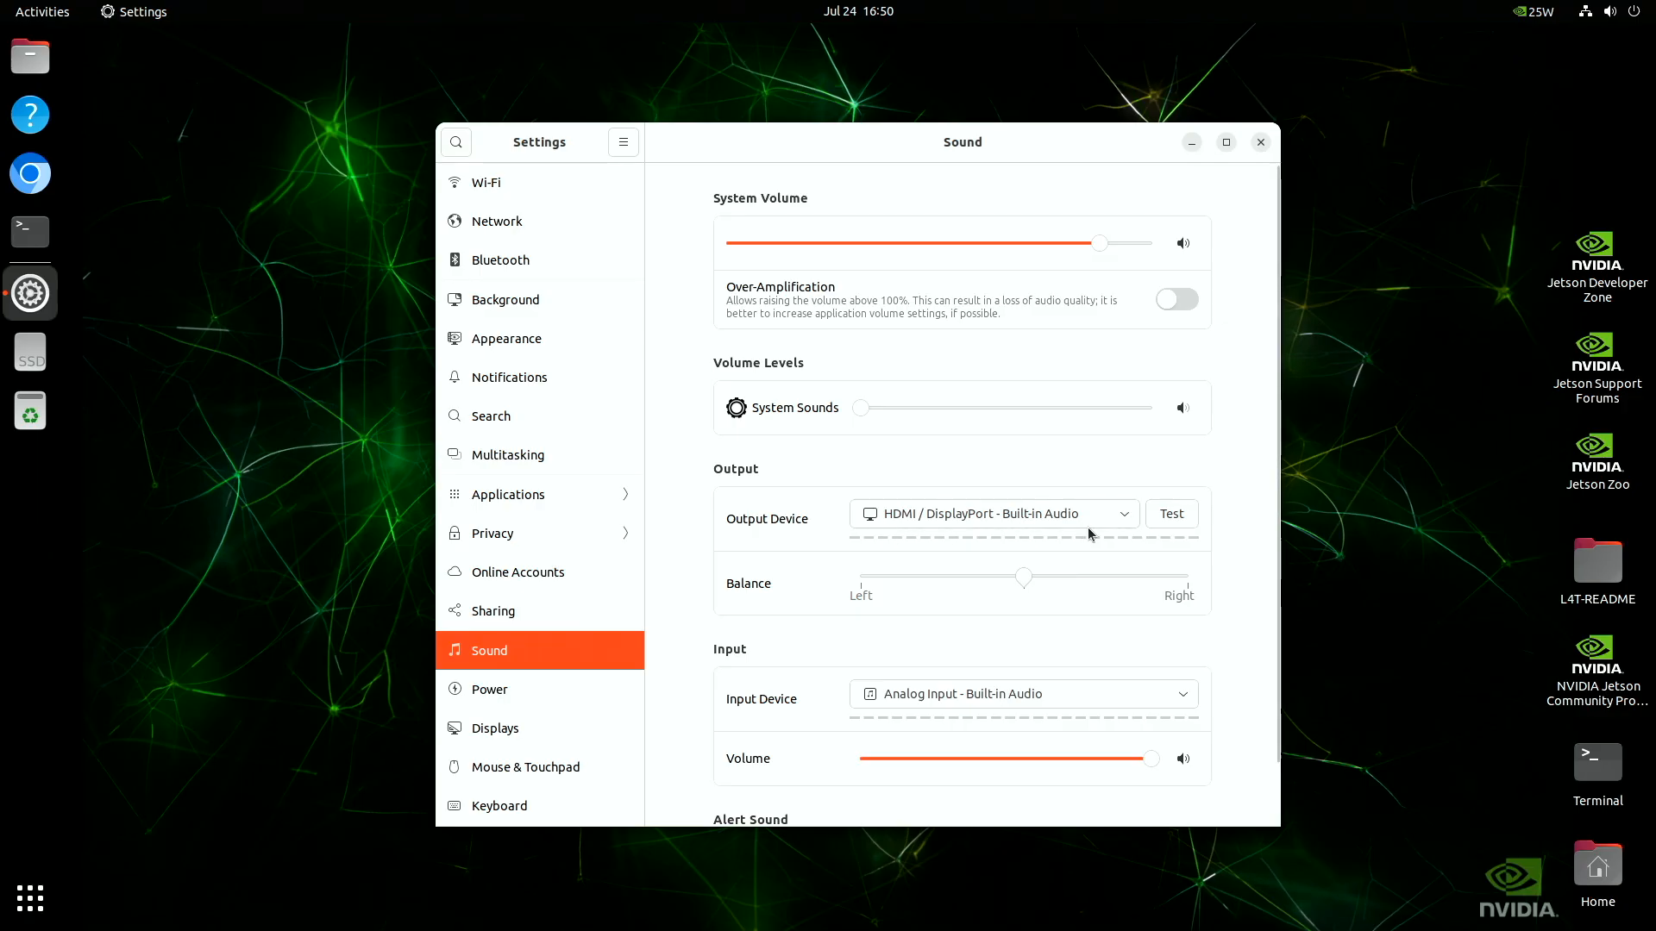